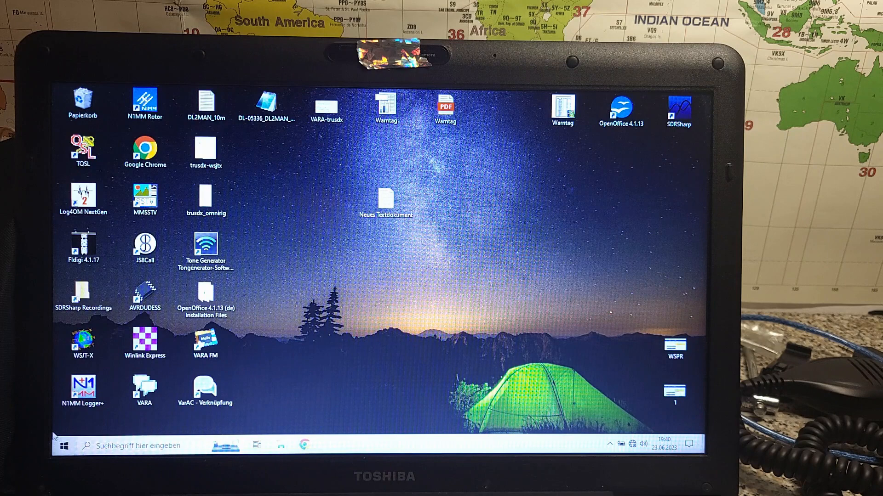
pyautogui.moveTo(71, 419)
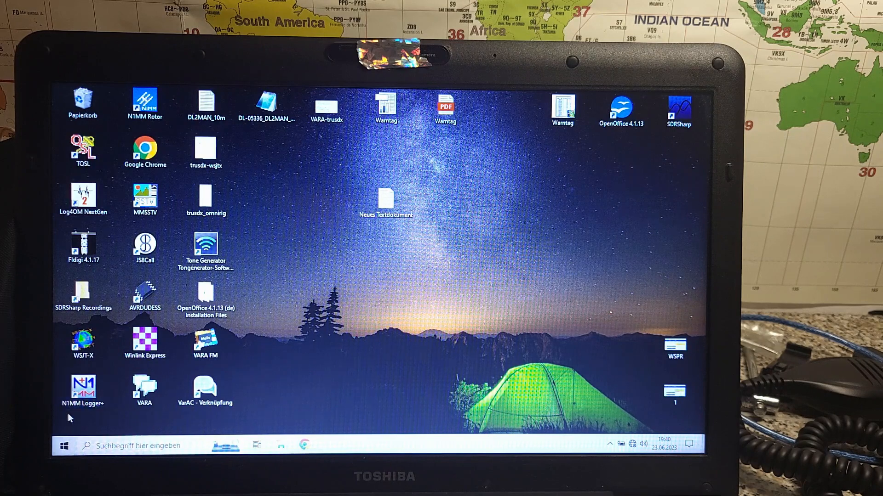
pyautogui.moveTo(63, 446)
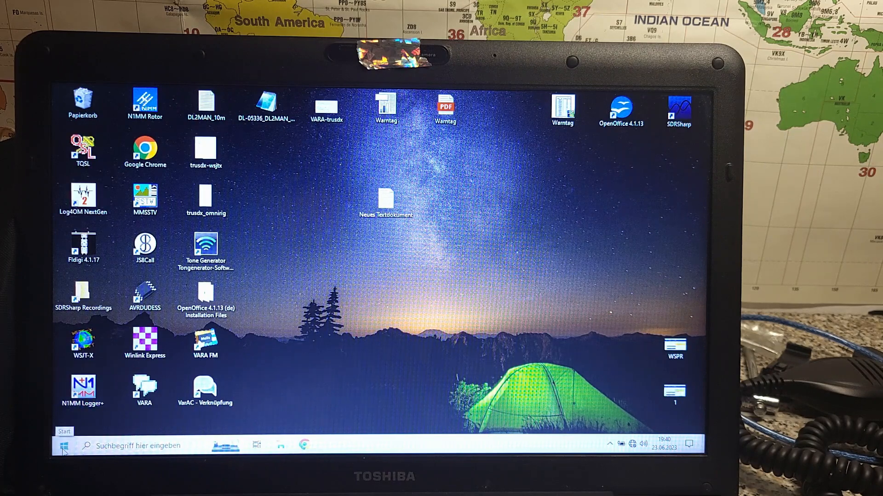
# Launch the truSDX Driver from the Start menu's Recently added list.
pyautogui.click(63, 445)
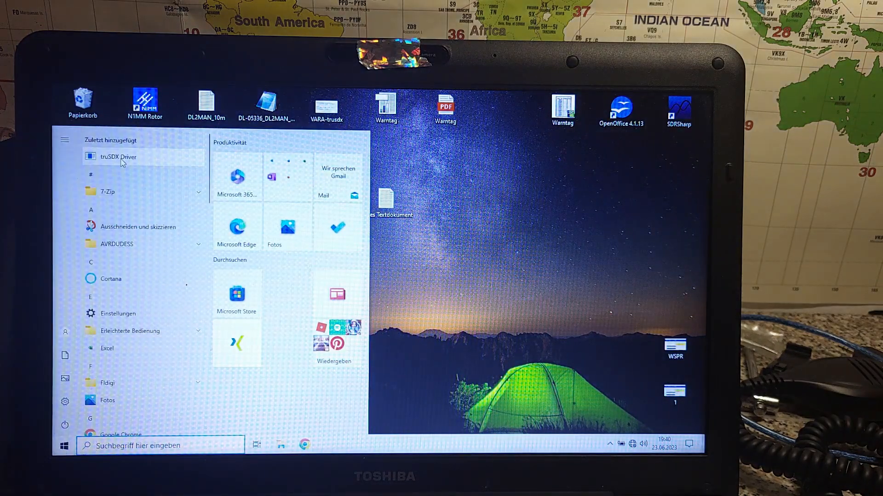
pyautogui.click(118, 156)
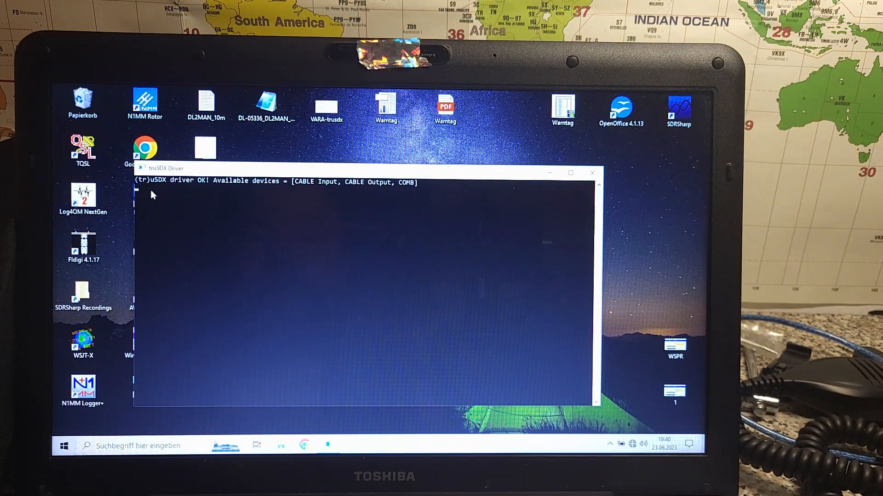
pyautogui.moveTo(310, 201)
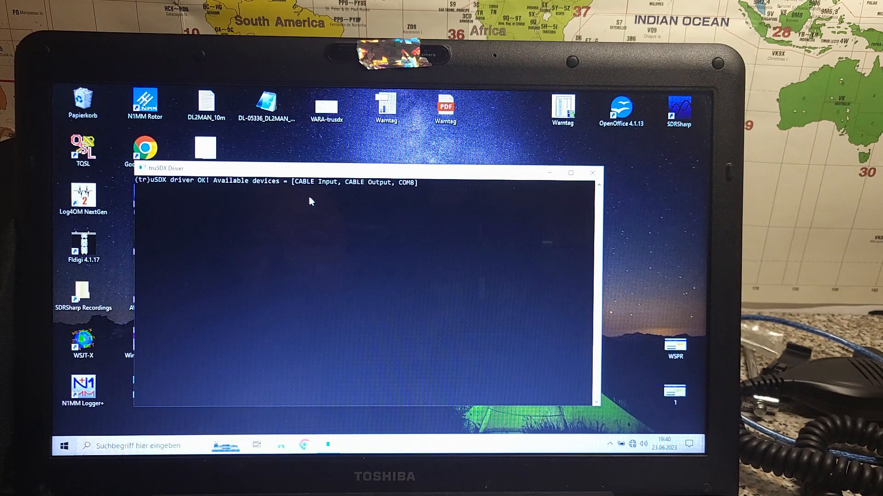
pyautogui.moveTo(371, 196)
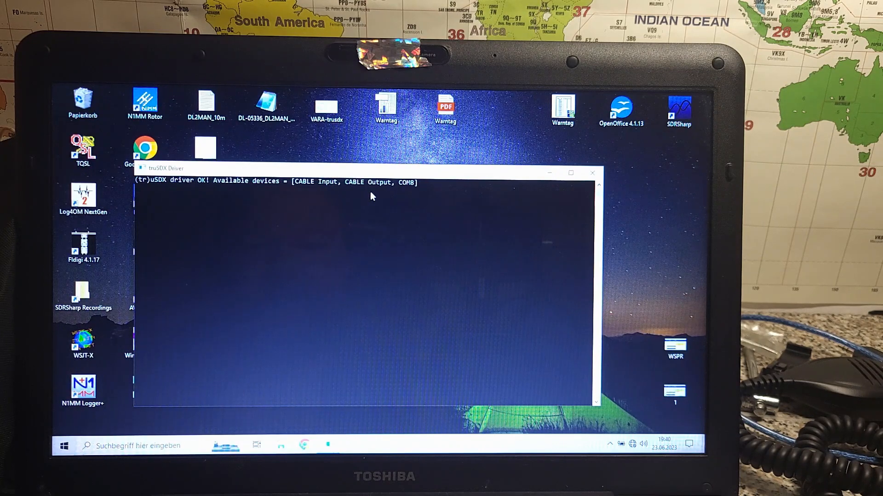
pyautogui.moveTo(288, 361)
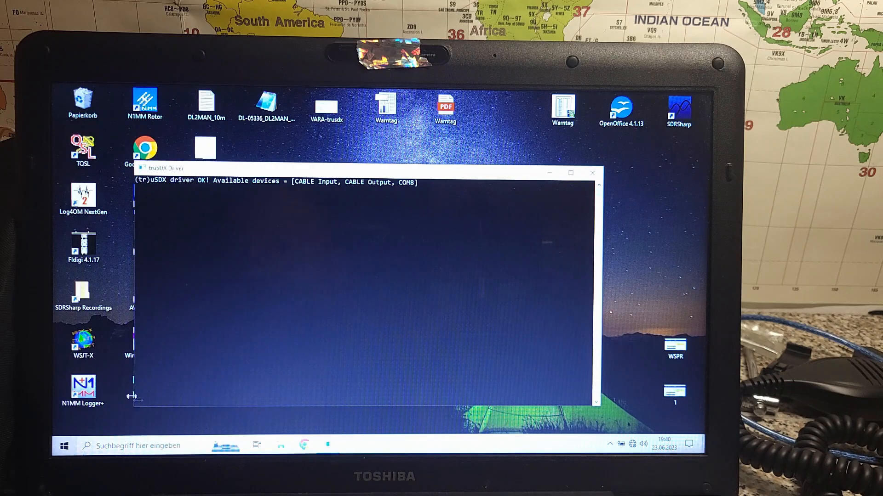
pyautogui.moveTo(212, 348)
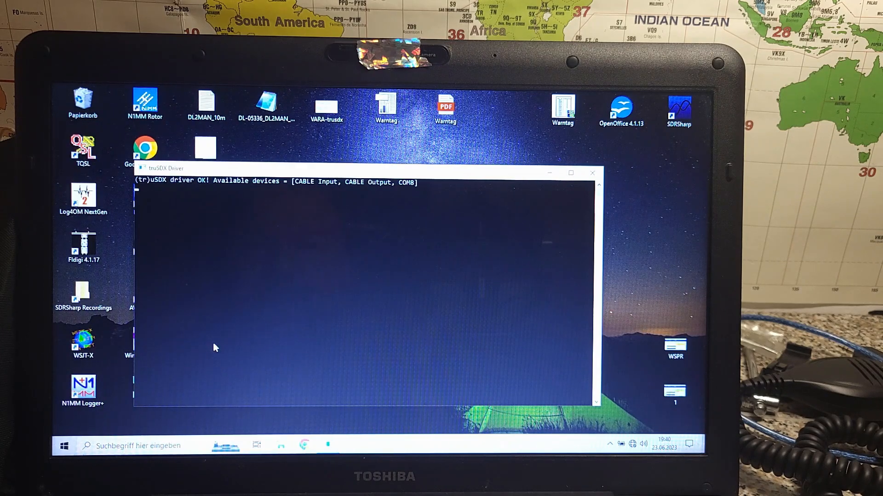
pyautogui.moveTo(347, 147)
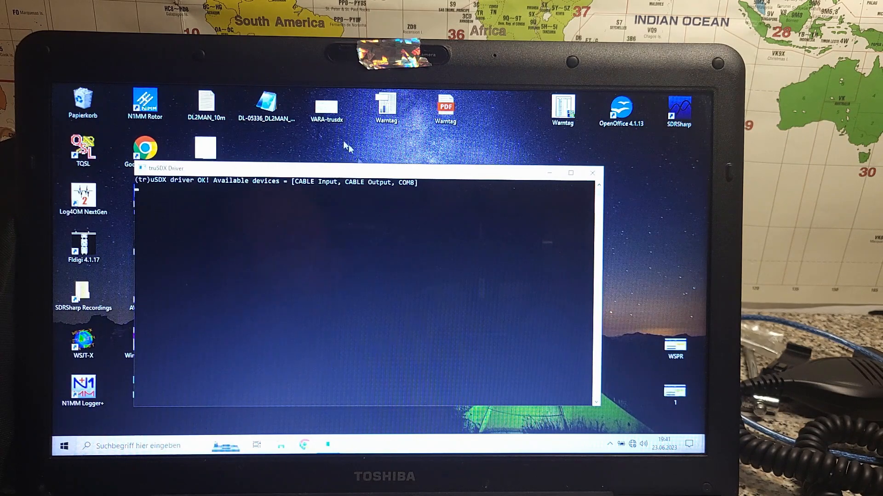
pyautogui.moveTo(411, 188)
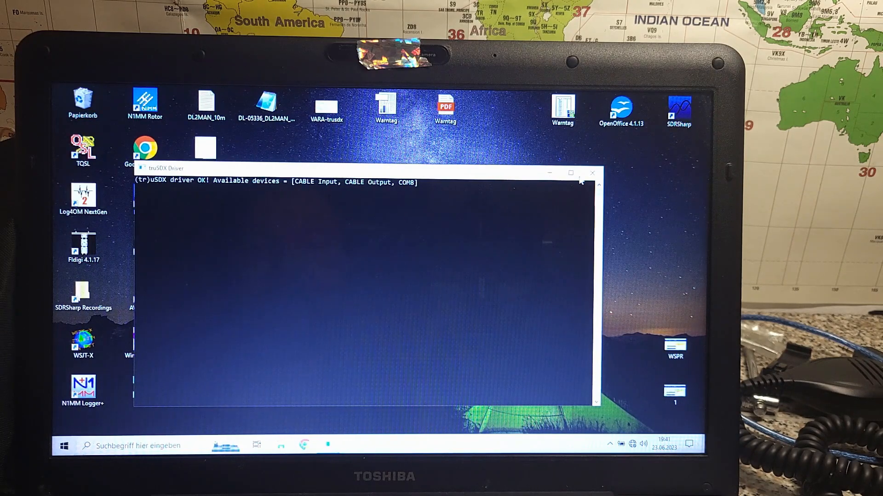
pyautogui.moveTo(591, 173)
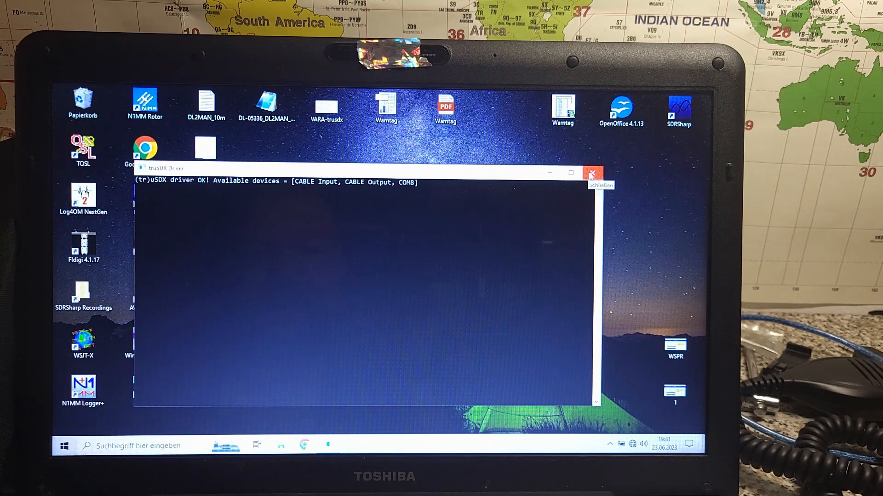
pyautogui.moveTo(478, 191)
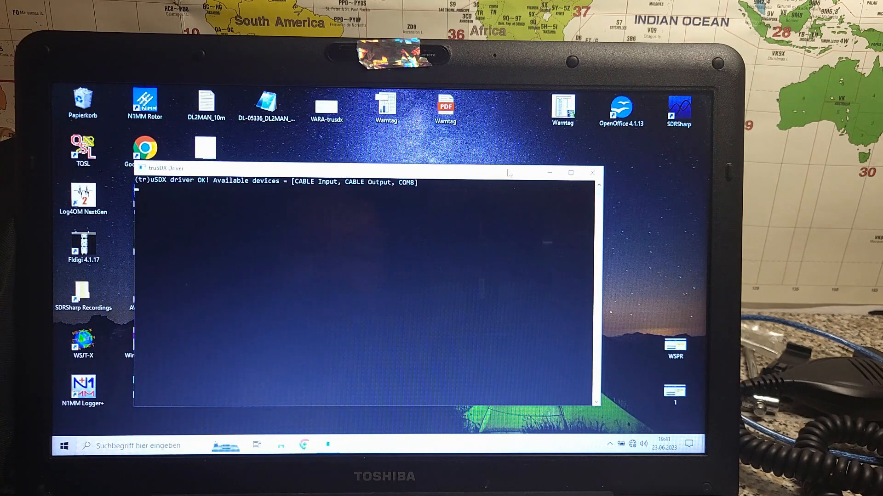
# Minimize the truSDX Driver window after it reports OK, leaving it running.
pyautogui.click(591, 173)
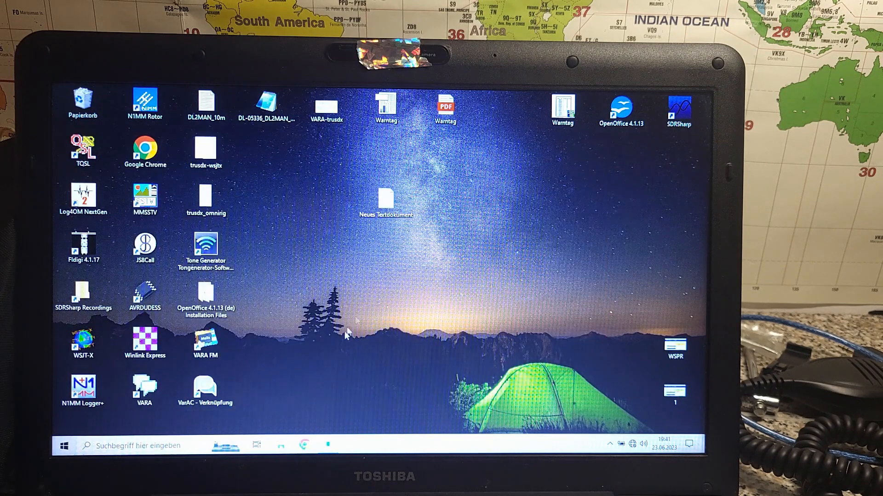
# Launch WSJT-X v2.2.2 from its desktop shortcut.
pyautogui.click(84, 340)
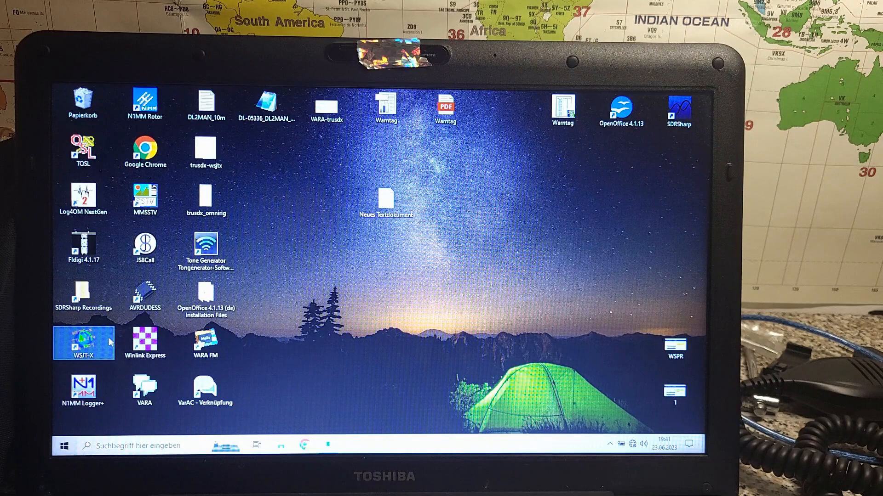
pyautogui.moveTo(279, 325)
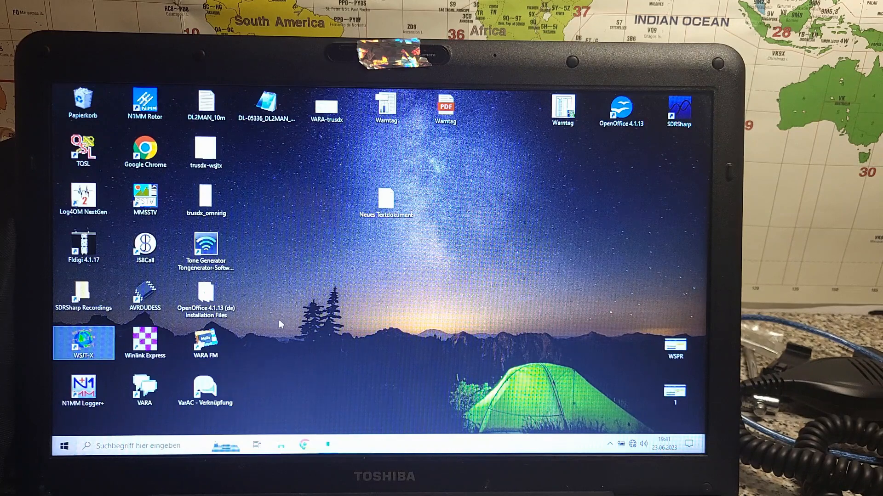
pyautogui.doubleClick(82, 343)
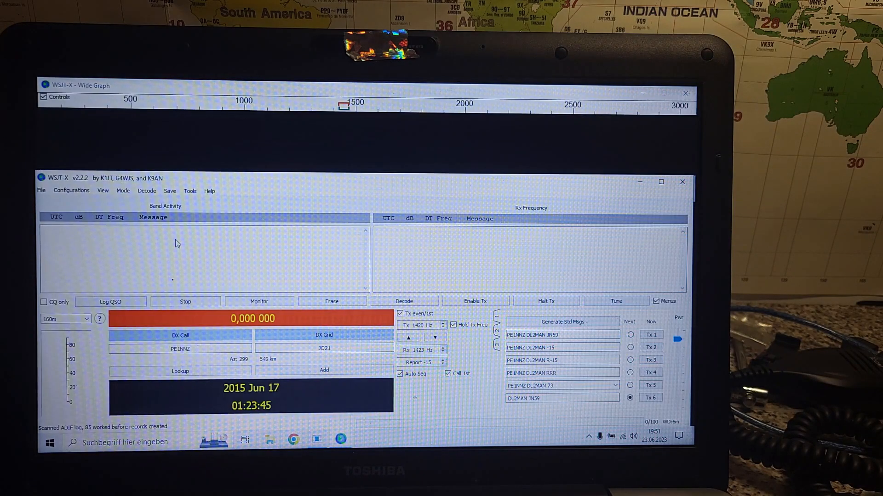
# Start monitoring 40m at 7,074 kHz for FT8 decodes and bring up the Settings dialog.
pyautogui.click(260, 304)
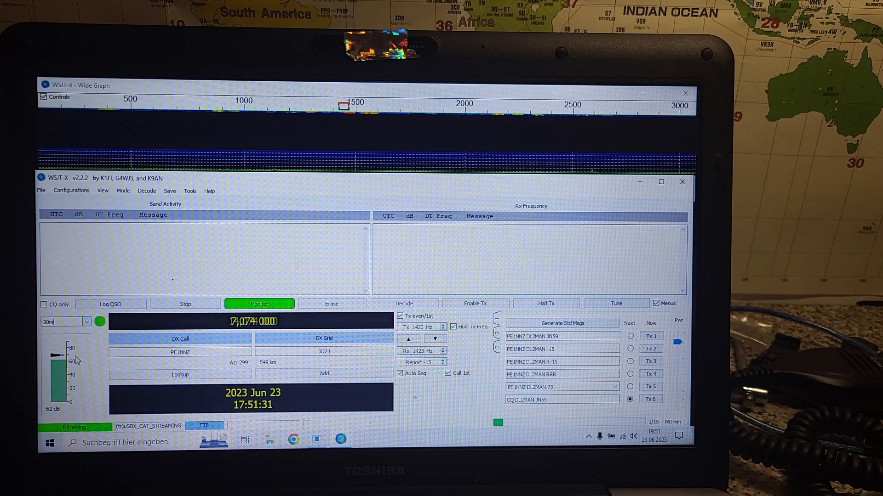
pyautogui.click(62, 321)
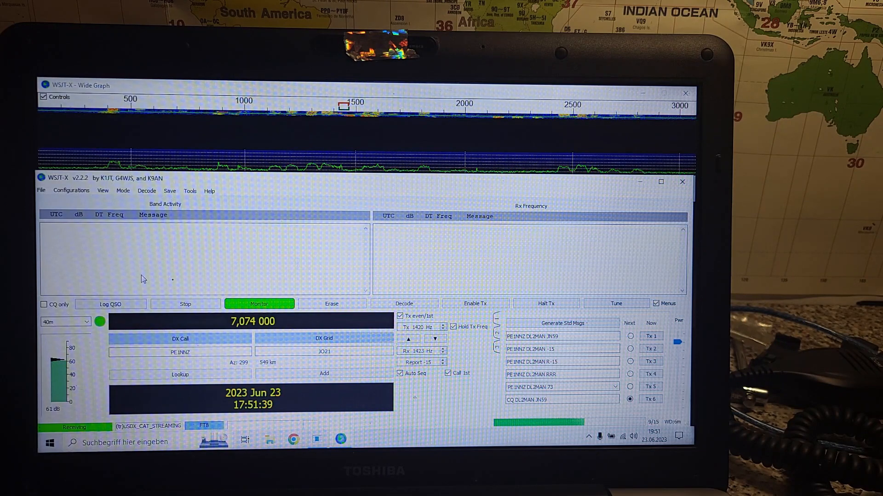
pyautogui.click(41, 190)
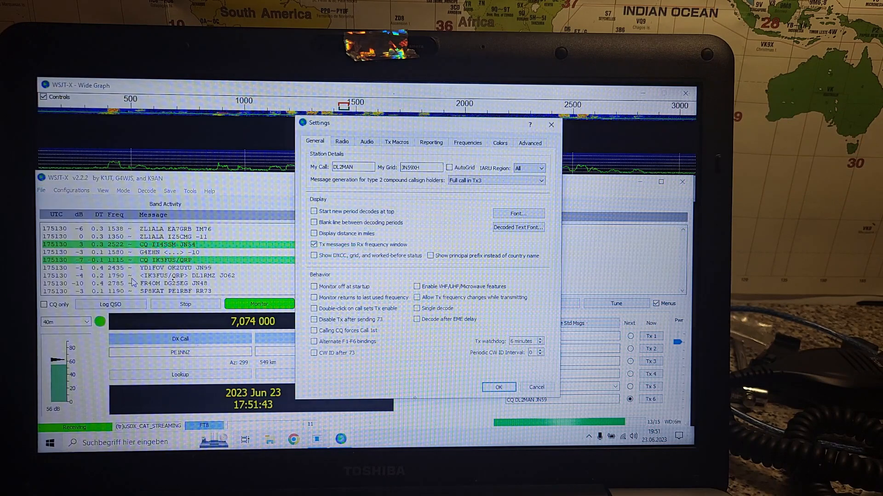
# Review the Radio settings (Kenwood rig, COM8, 115200, CAT PTT) and CABLE audio devices, then accept them.
pyautogui.click(341, 142)
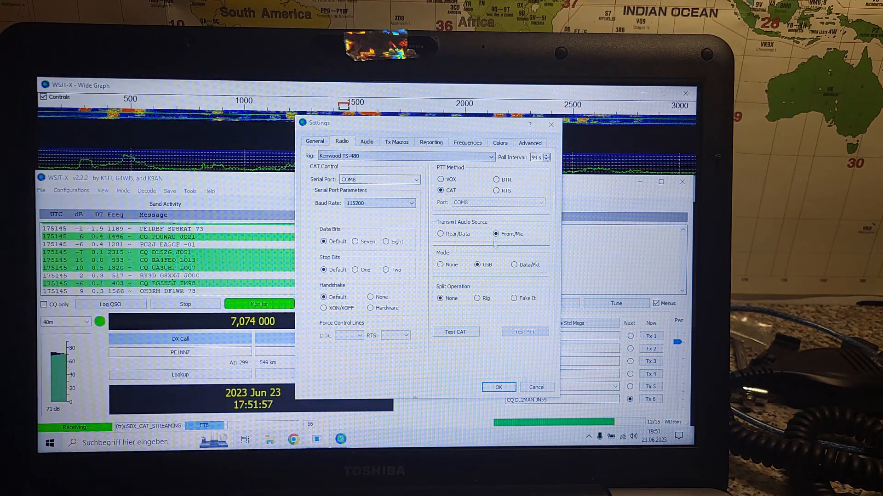
pyautogui.click(367, 142)
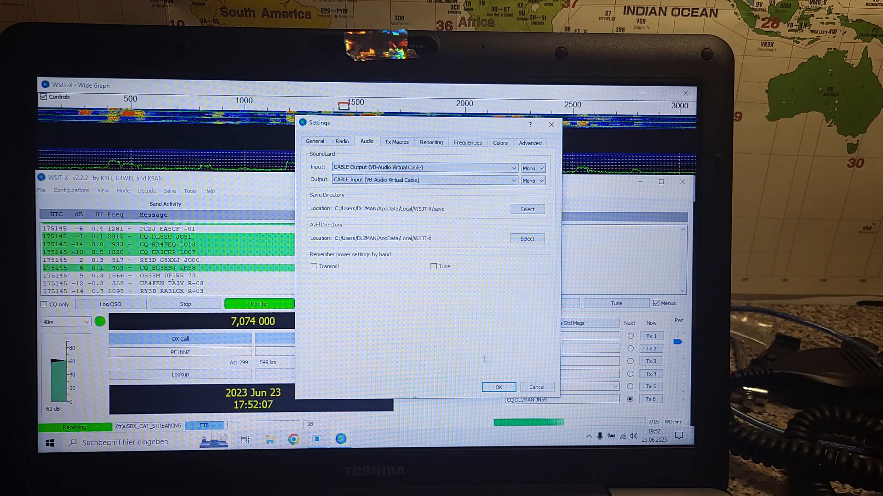
pyautogui.click(341, 142)
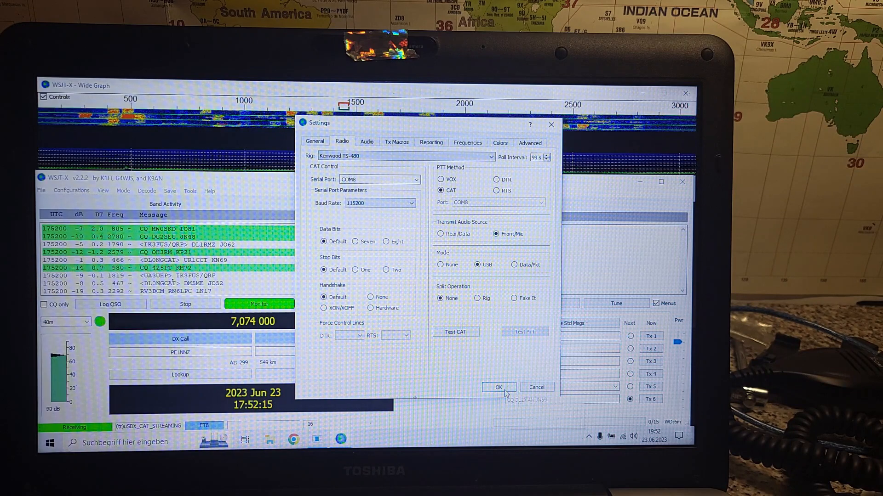
pyautogui.click(498, 388)
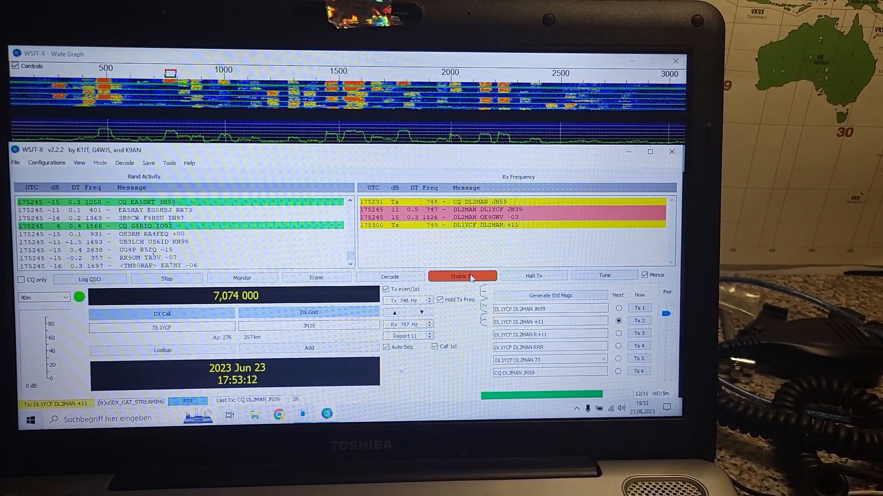
# Enable Tx to answer the station calling back and complete the FT8 QSO.
pyautogui.click(242, 278)
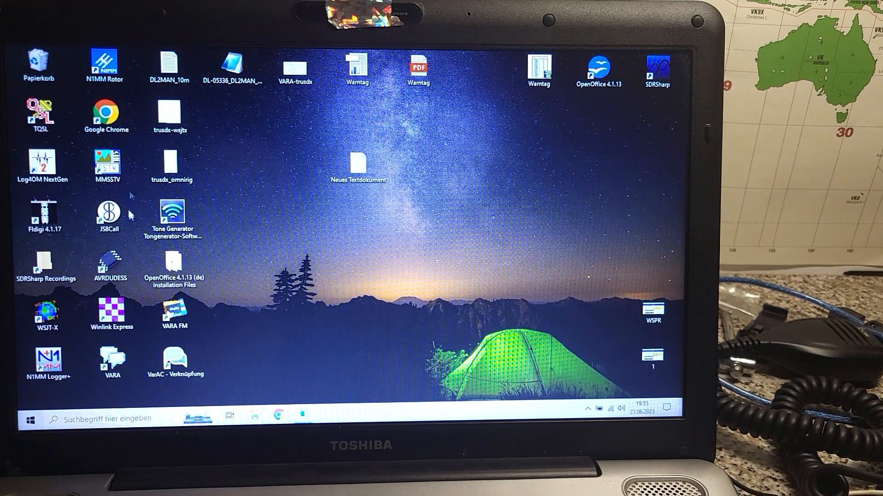
# Launch Winlink Express from its desktop icon.
pyautogui.click(111, 312)
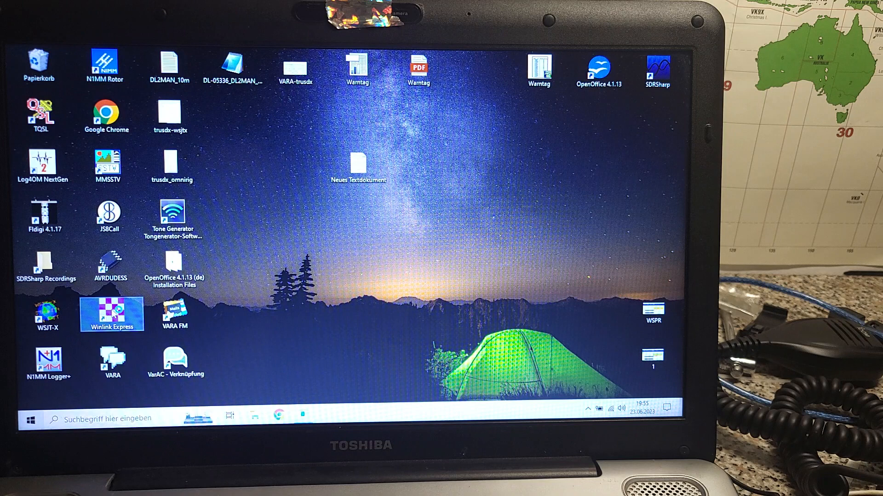
pyautogui.moveTo(112, 309)
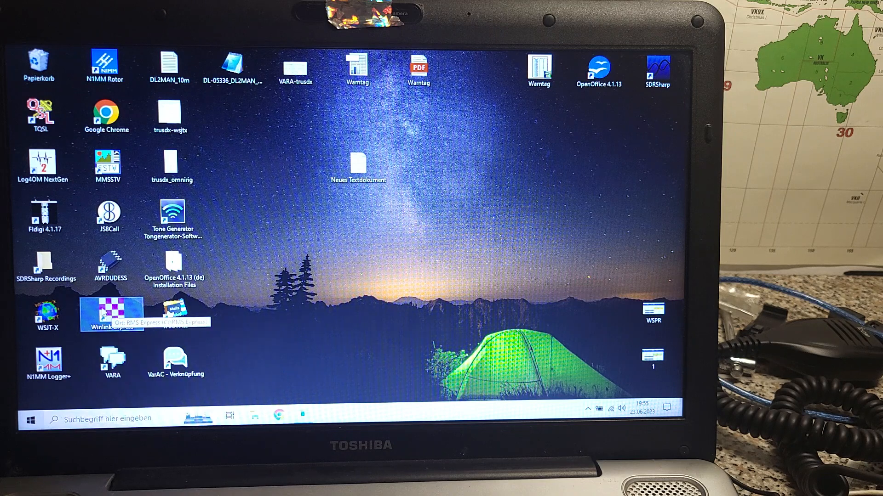
pyautogui.doubleClick(112, 313)
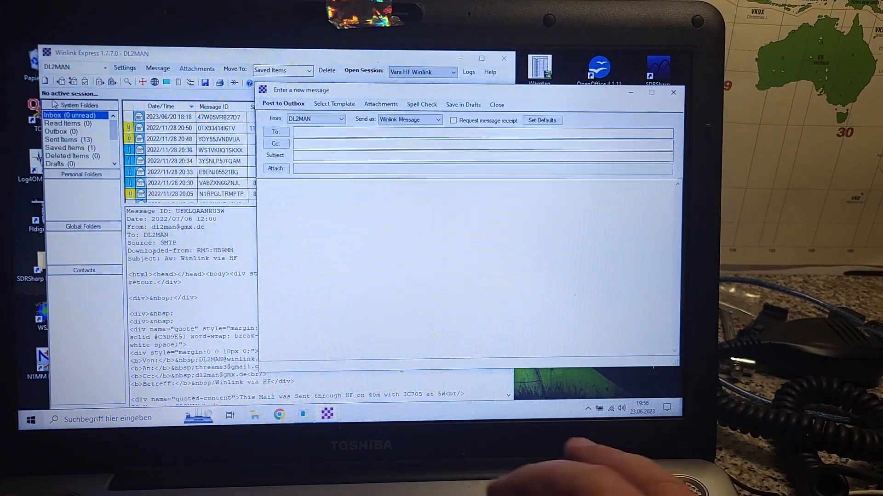
pyautogui.write('PE1NNZ')
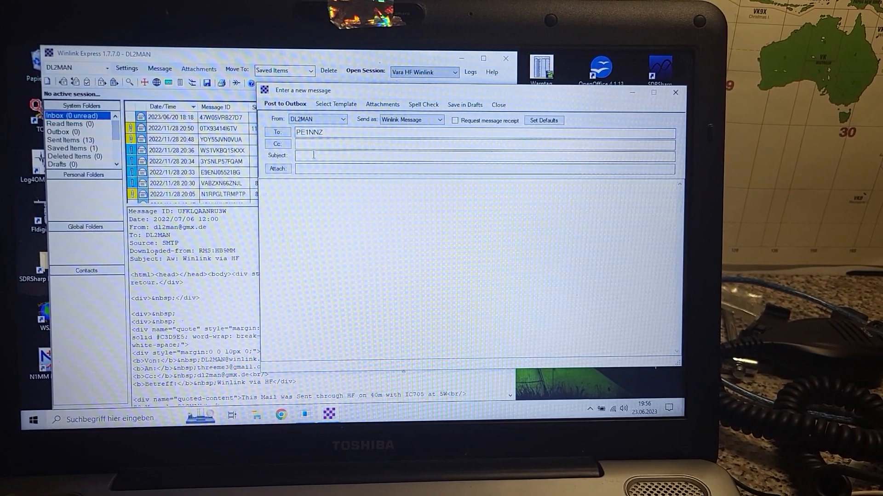
pyautogui.write('Hello')
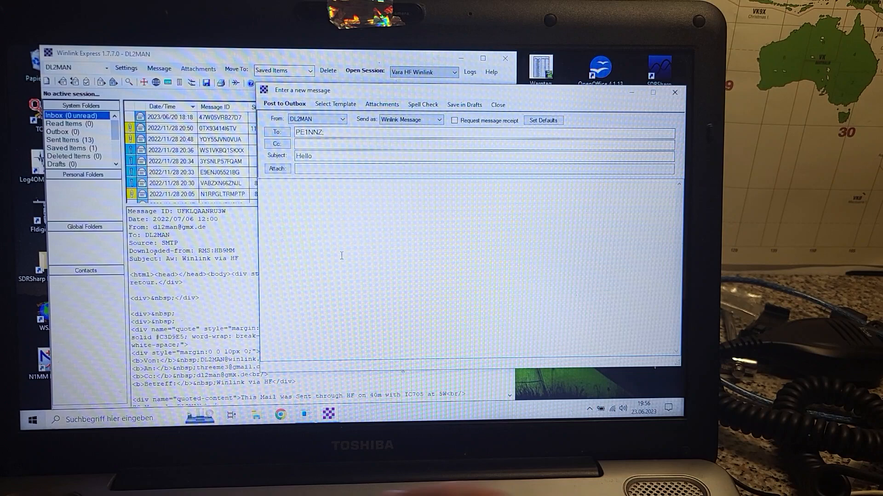
pyautogui.write('Hi Guido, just doing a you')
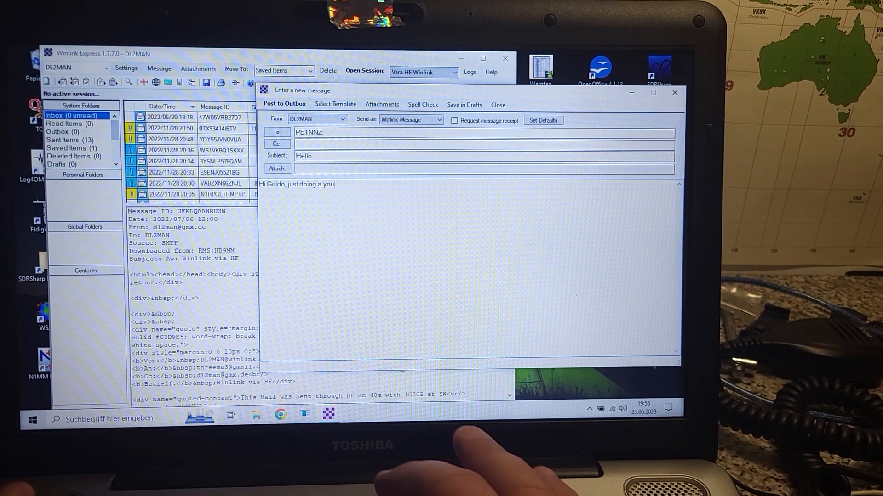
pyautogui.write('tube video')
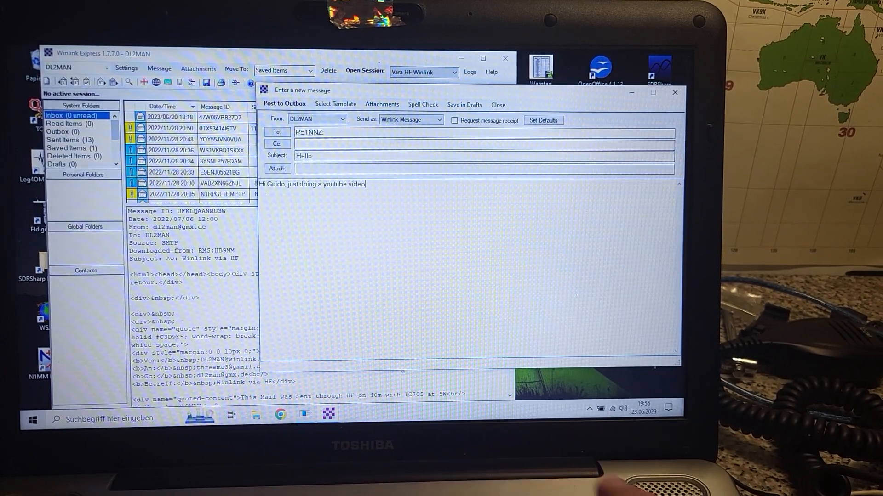
pyautogui.write('73')
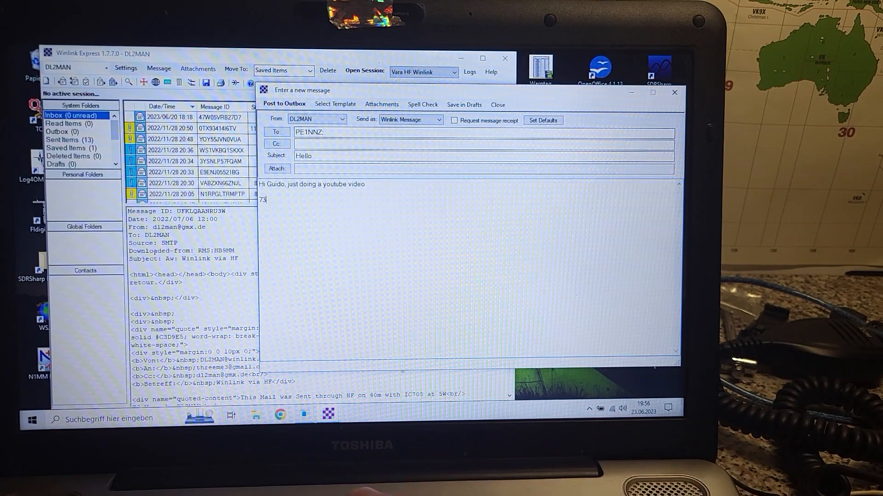
pyautogui.write('Manuel; DL2MAN')
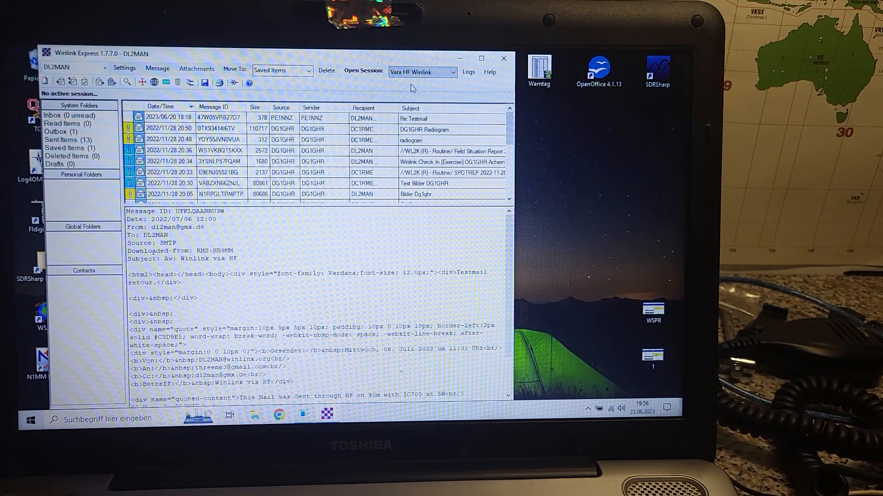
pyautogui.click(363, 71)
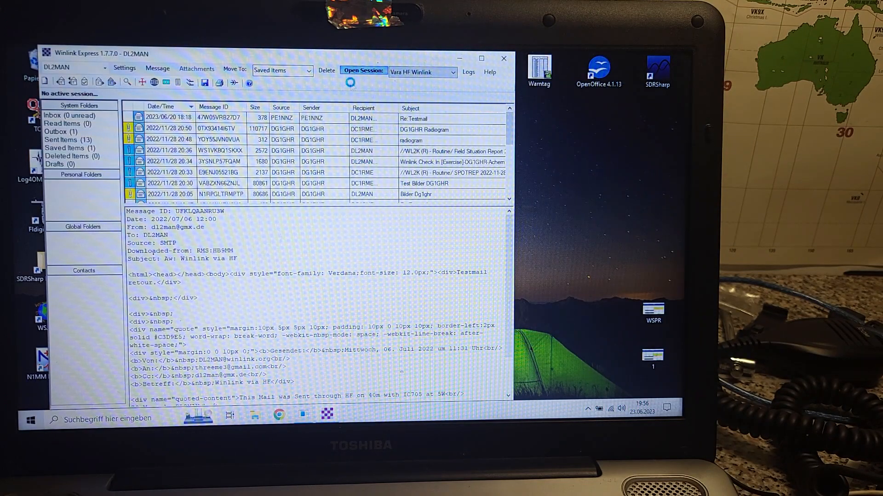
# Bring the VARA HF modem forward and show its SoundCard settings with CABLE input and output devices.
pyautogui.click(363, 71)
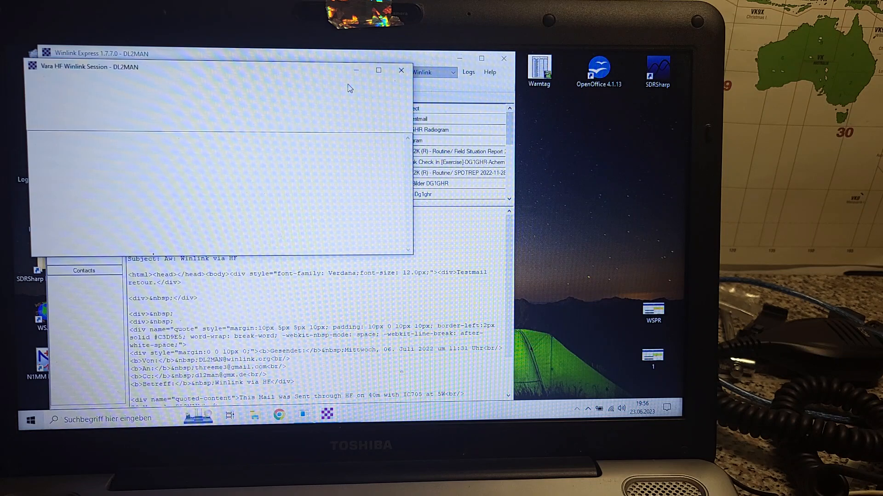
pyautogui.click(339, 84)
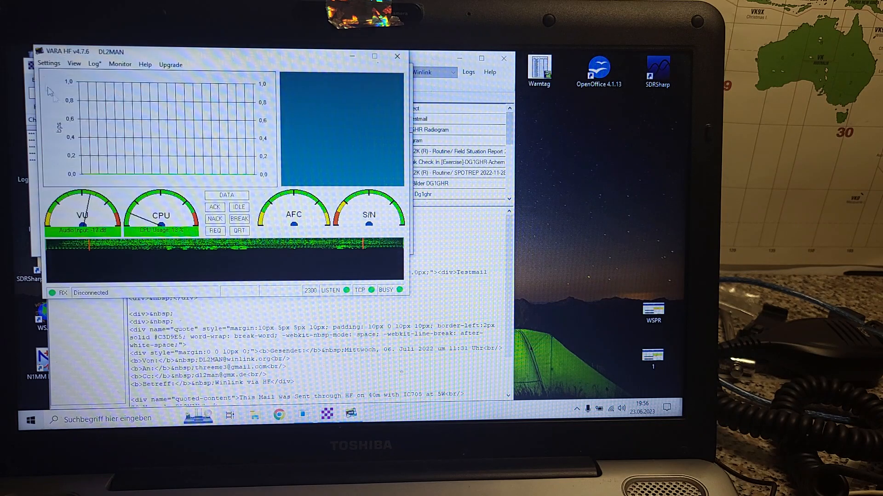
pyautogui.click(49, 64)
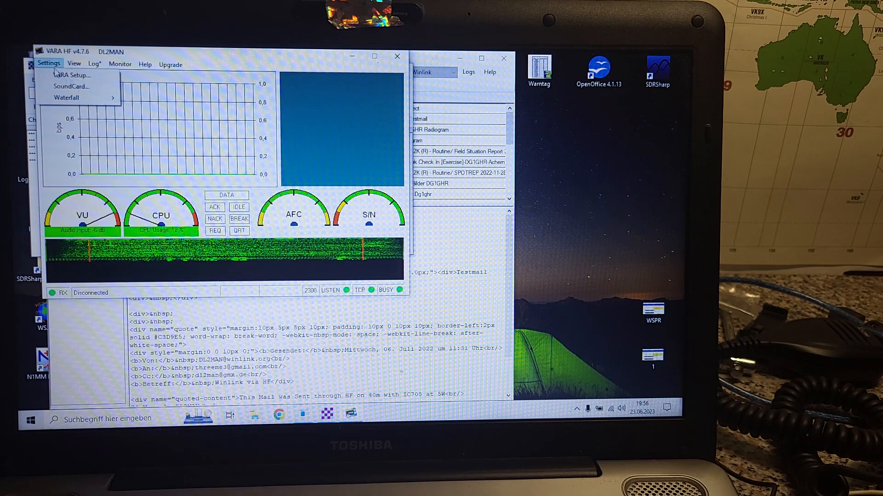
pyautogui.click(70, 86)
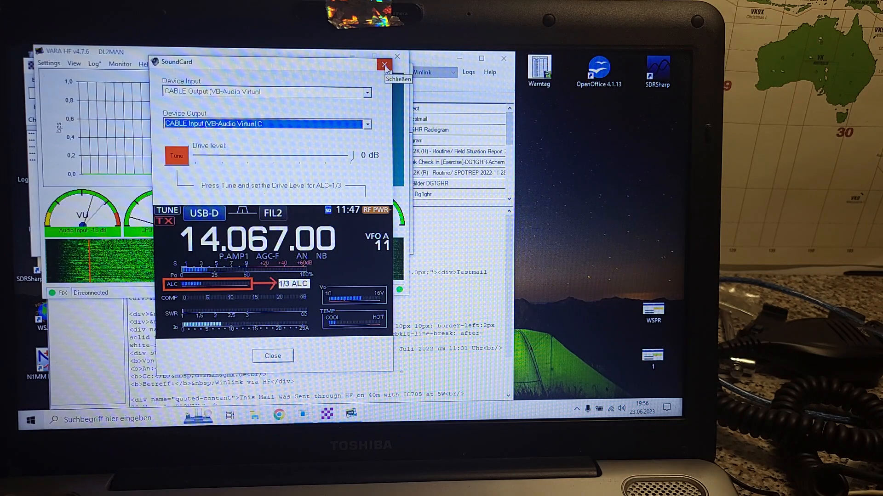
# Close the SoundCard dialog, returning to the VARA HF session reporting a TNC connection on COM8.
pyautogui.click(384, 64)
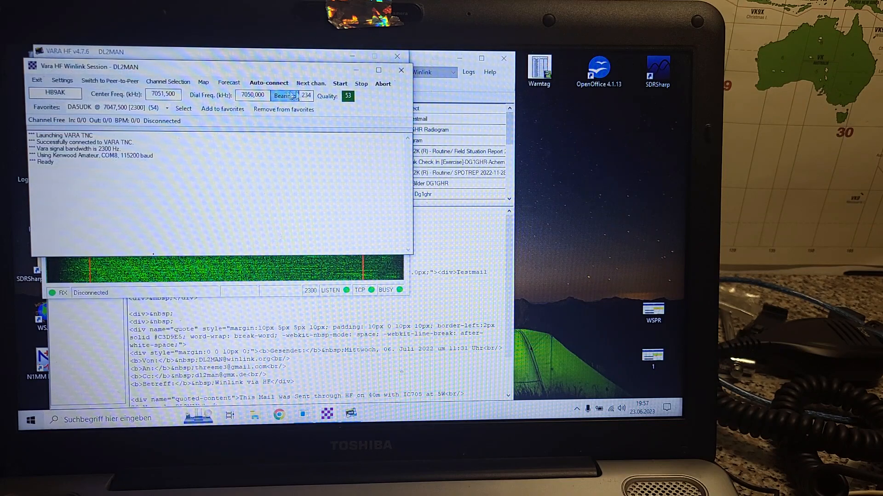
# Start the VARA HF session so the queued message is sent and moves to Sent Items.
pyautogui.click(339, 83)
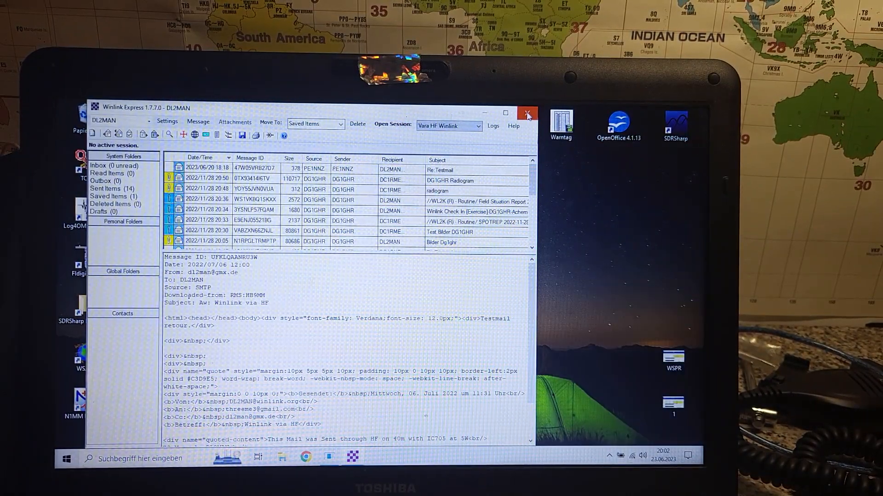
# Close Winlink Express and relaunch it from the desktop icon with a fresh VARA HF session.
pyautogui.click(527, 112)
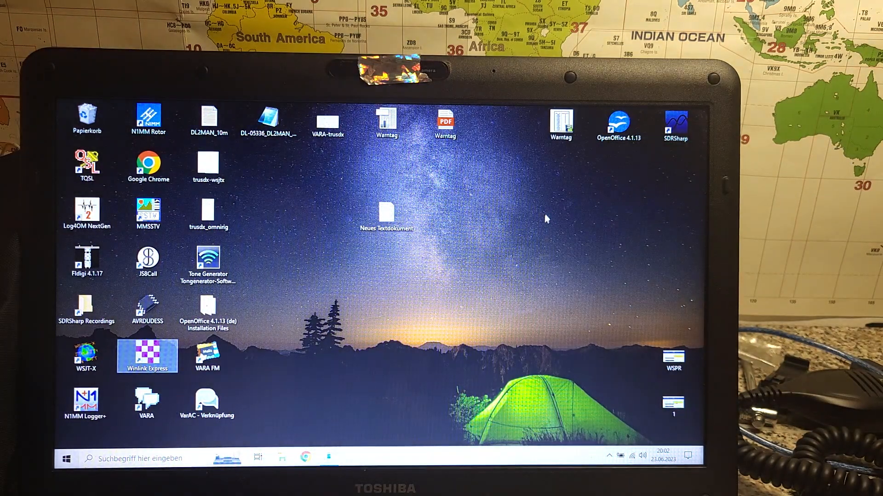
pyautogui.moveTo(483, 214)
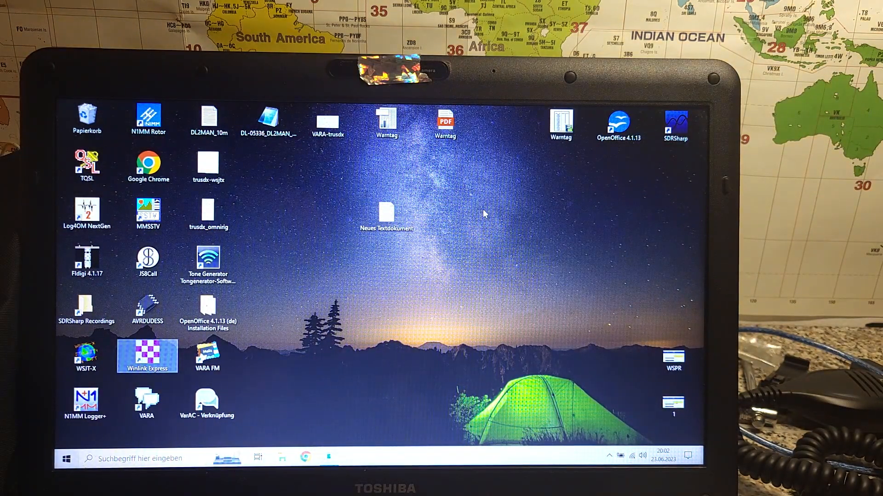
pyautogui.doubleClick(147, 355)
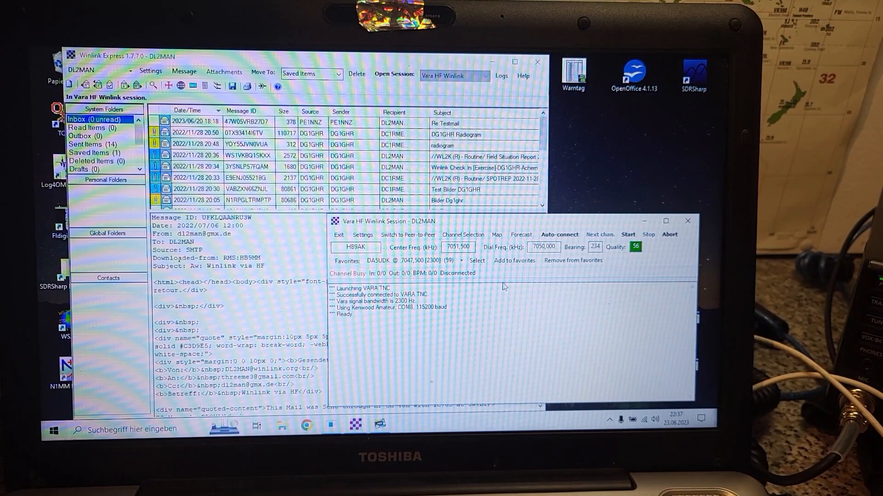
# Start the session to fetch mail and receive the Re:Hello reply from PE1NNZ.
pyautogui.click(558, 234)
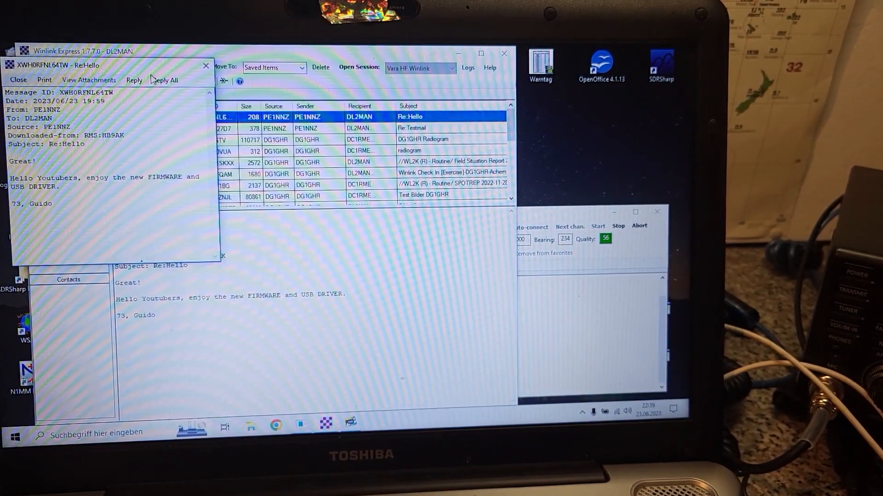
# Close the Re:Hello message and leave Winlink for the DL2MAN.de page in Chrome.
pyautogui.click(205, 65)
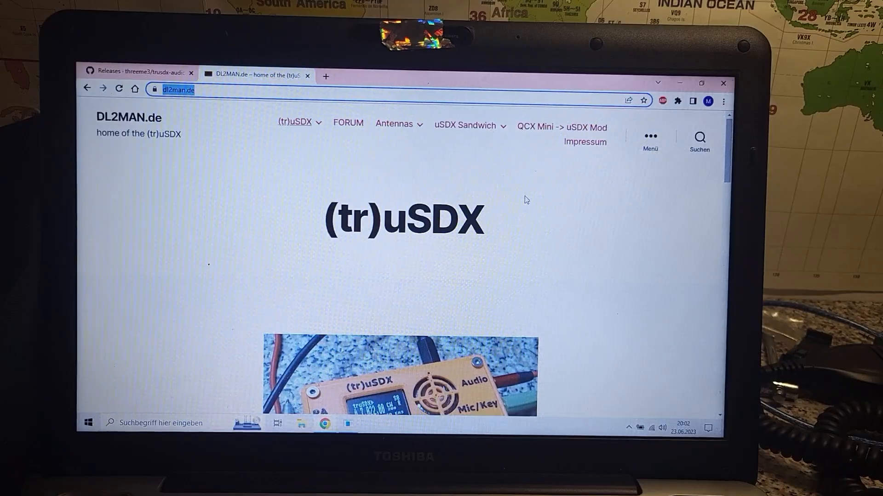
# Navigate to the 3b (tr)uSDX Firmware page and follow the experimental beta 'here' link to BETA Downloads.
pyautogui.click(295, 122)
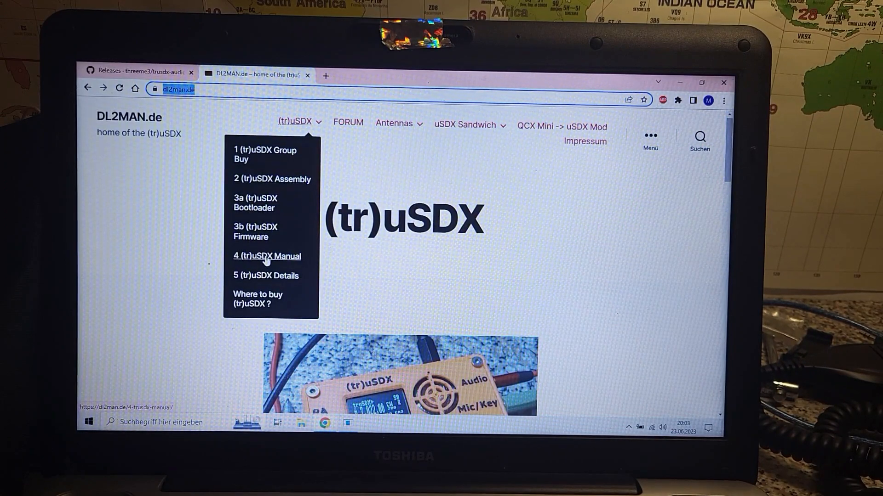
pyautogui.click(255, 231)
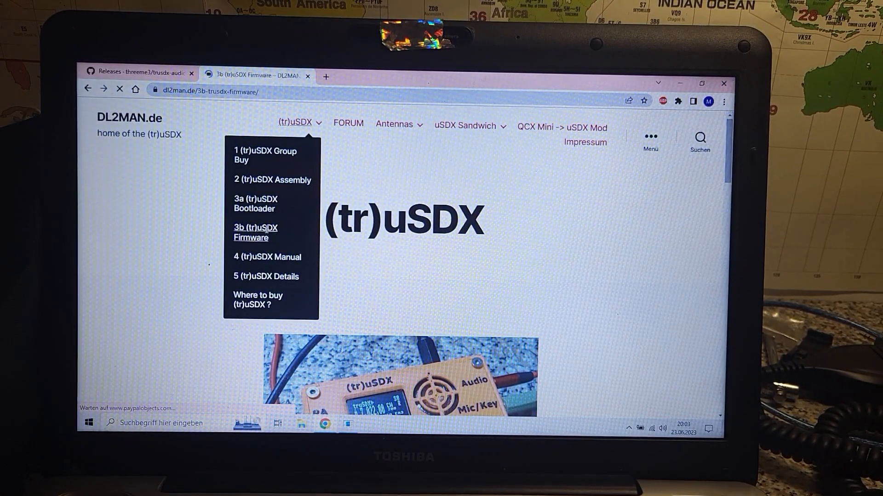
pyautogui.click(254, 232)
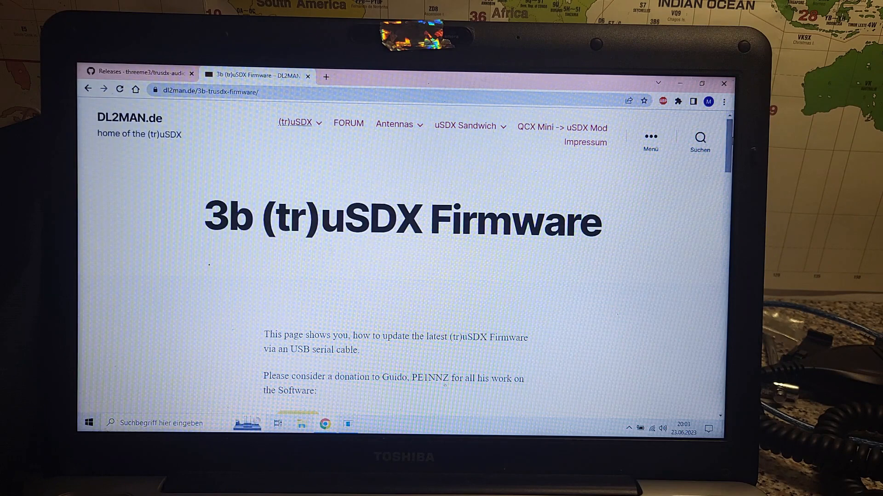
pyautogui.scroll(-3)
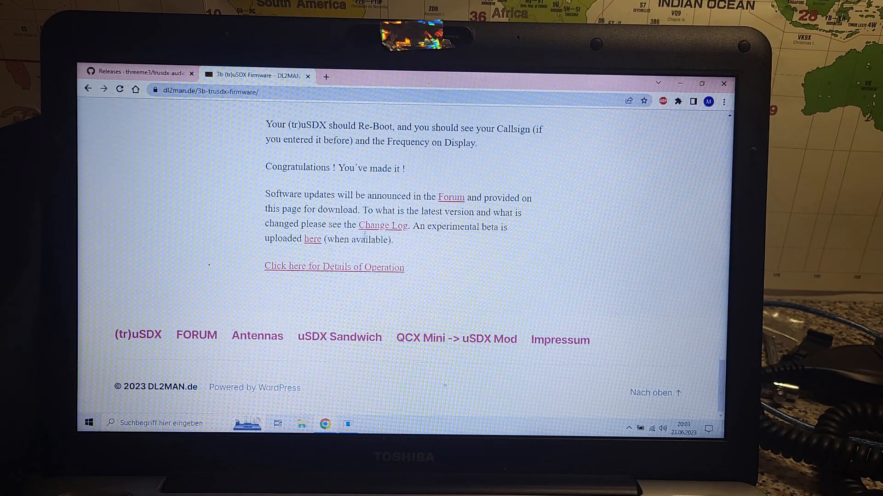
pyautogui.moveTo(382, 225)
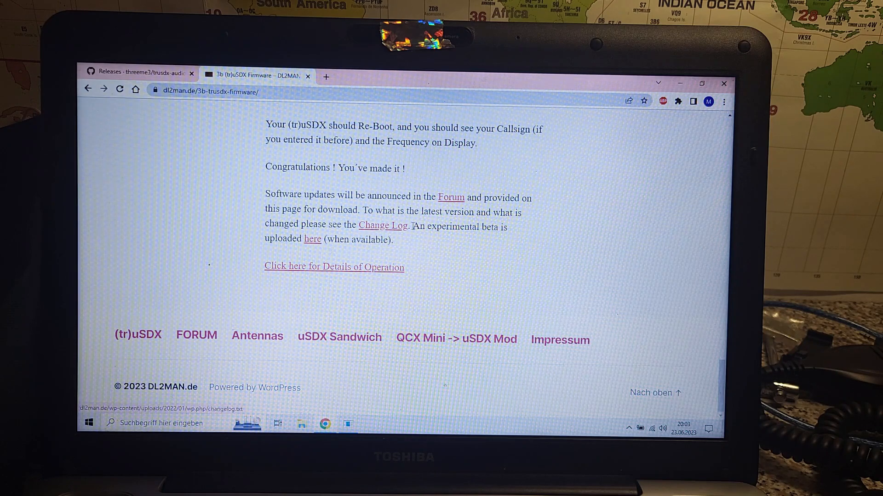
pyautogui.moveTo(411, 227); pyautogui.dragTo(394, 239)
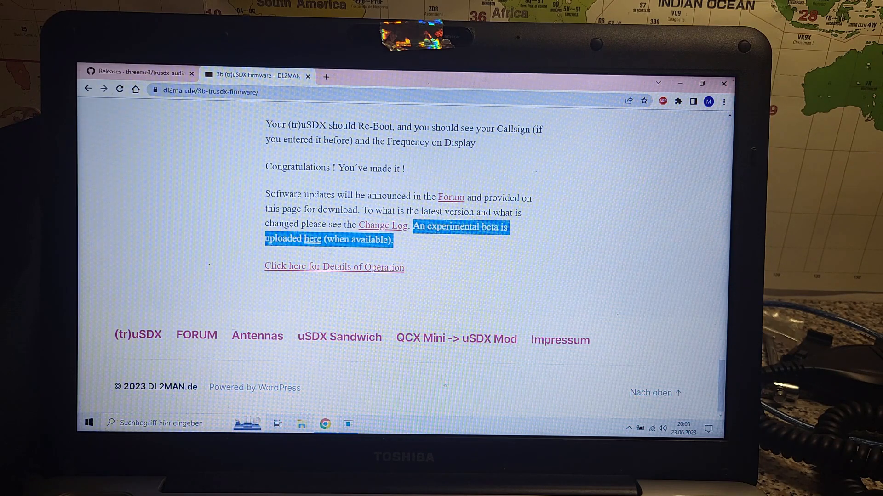
pyautogui.click(311, 239)
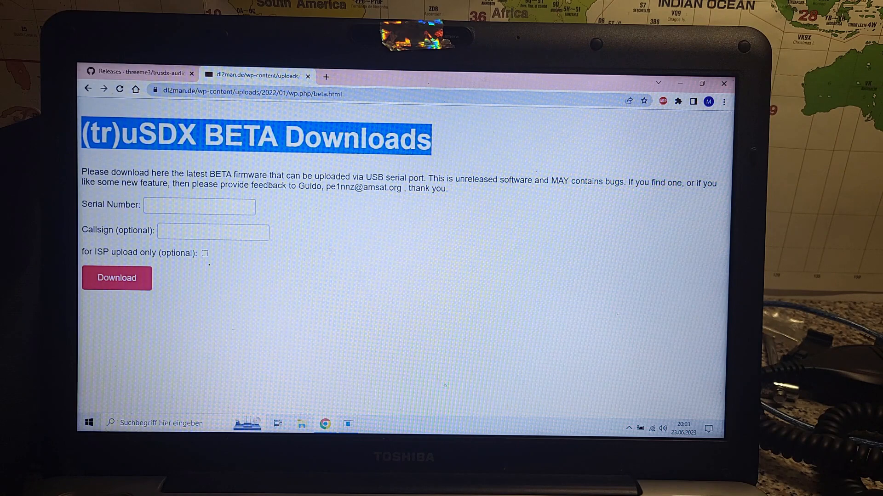
pyautogui.moveTo(287, 106)
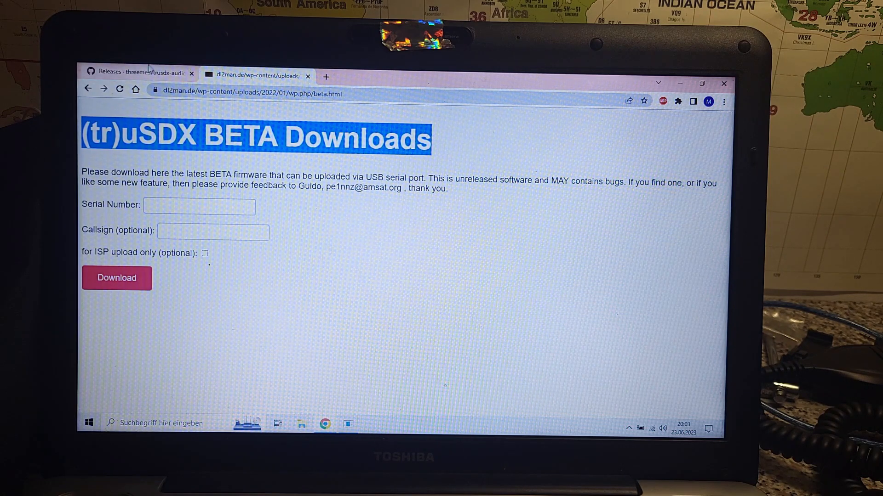
pyautogui.moveTo(140, 72)
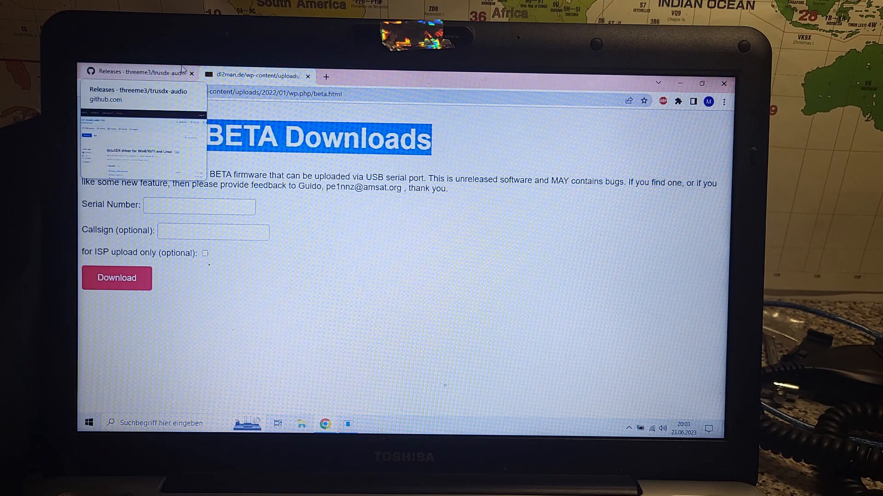
pyautogui.moveTo(382, 114)
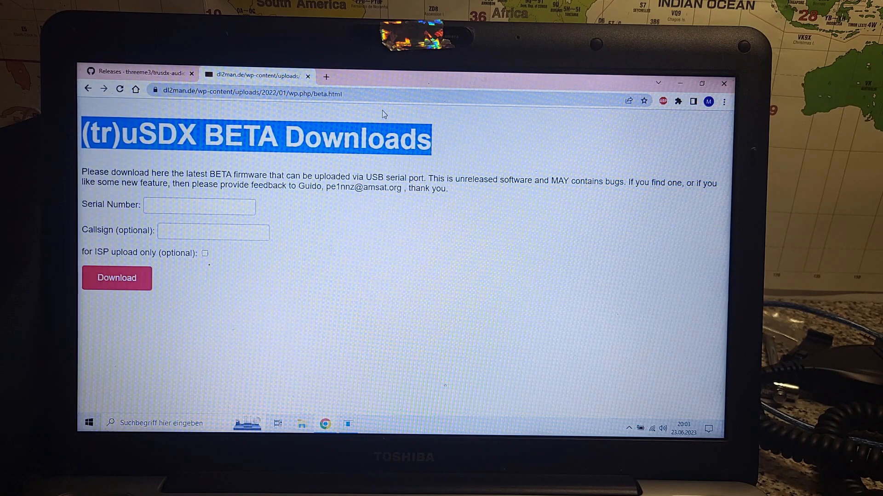
pyautogui.moveTo(371, 112)
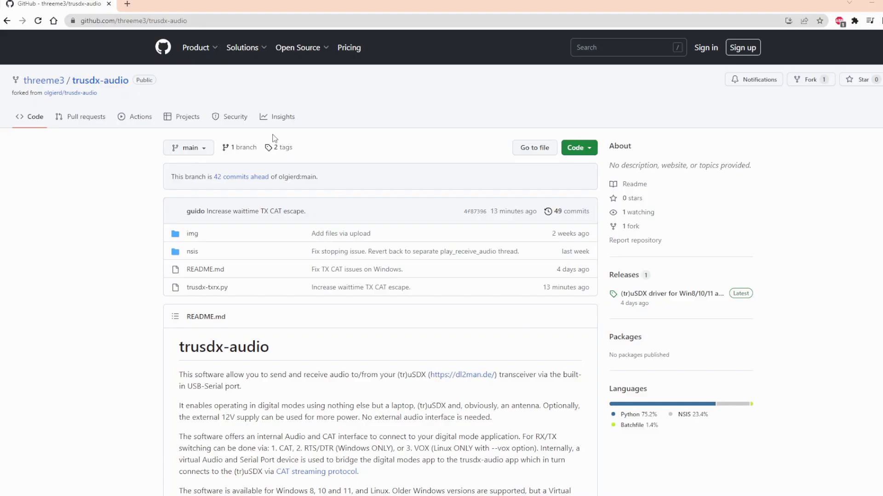
pyautogui.moveTo(111, 141)
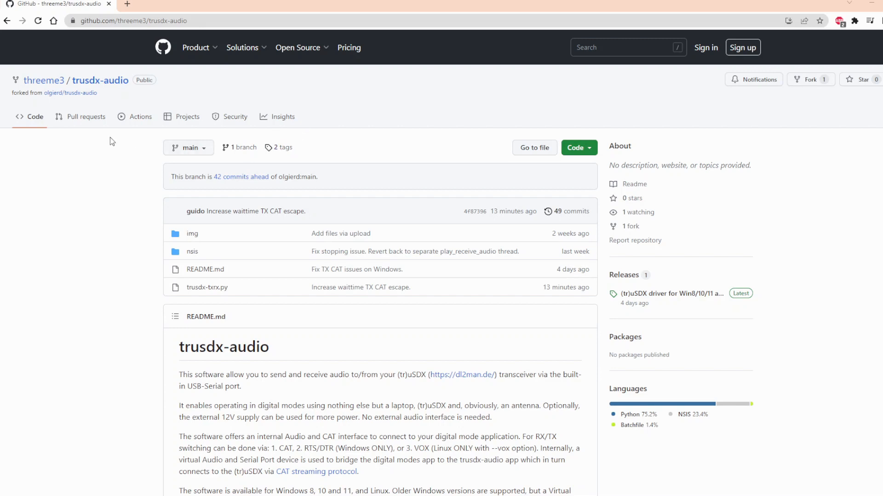
pyautogui.moveTo(148, 71)
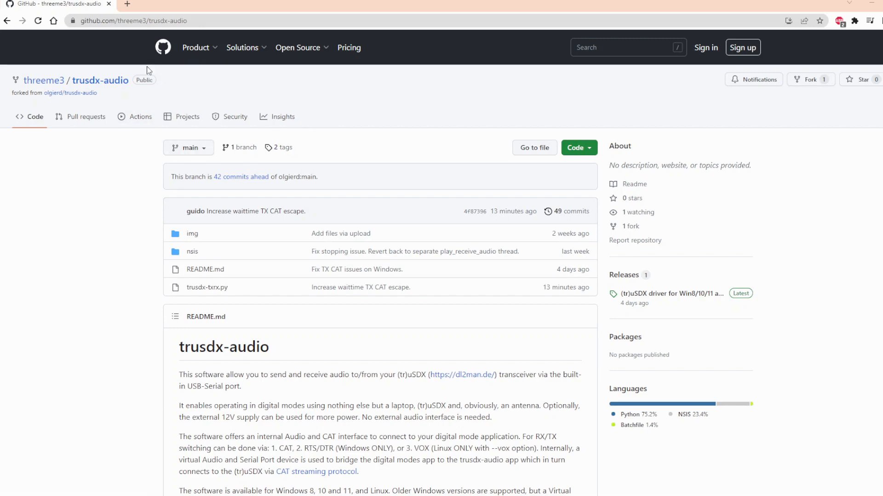
pyautogui.moveTo(432, 131)
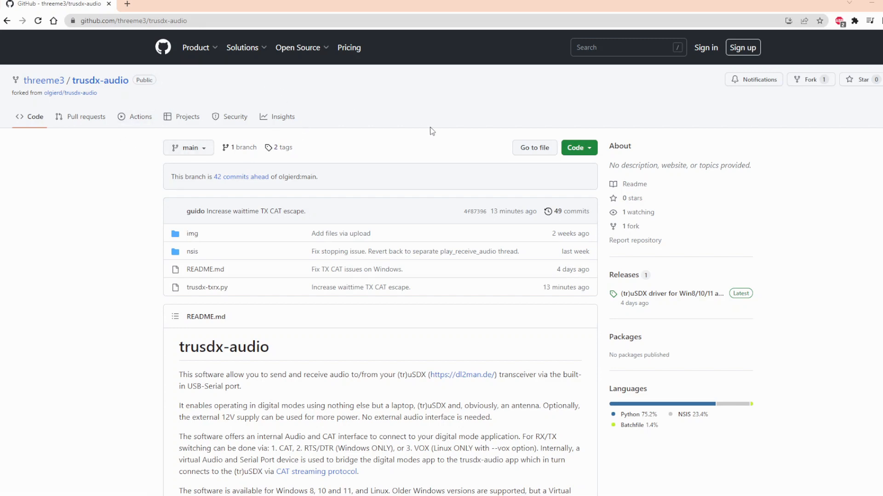
pyautogui.moveTo(629, 294)
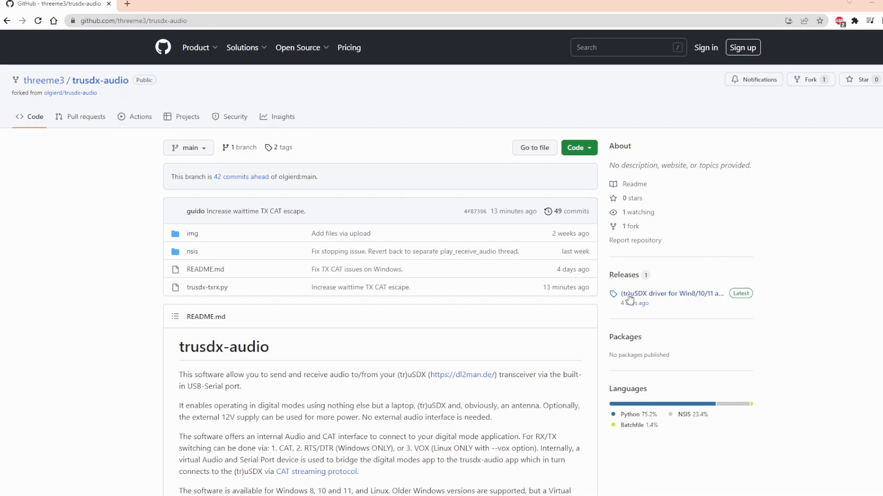
# Show the trusdx-audio 1.0 release page listing the Setup_truSDX_Driver.exe installer.
pyautogui.click(669, 293)
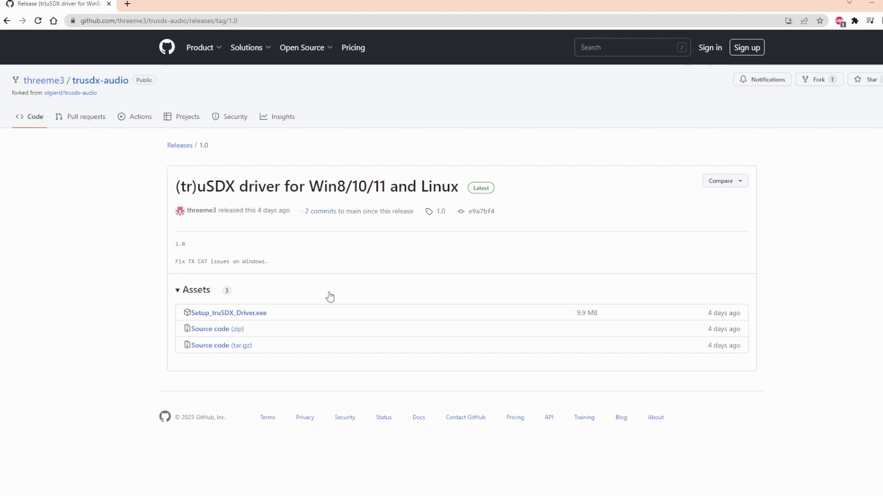
pyautogui.moveTo(290, 288)
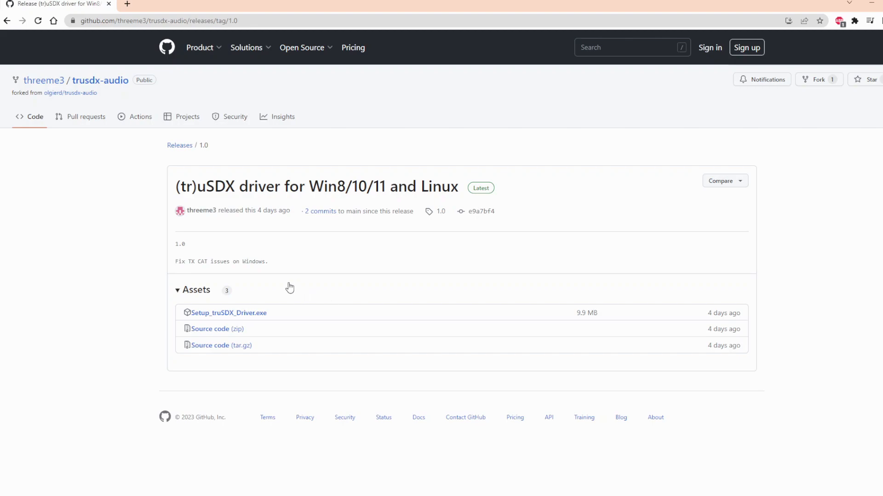